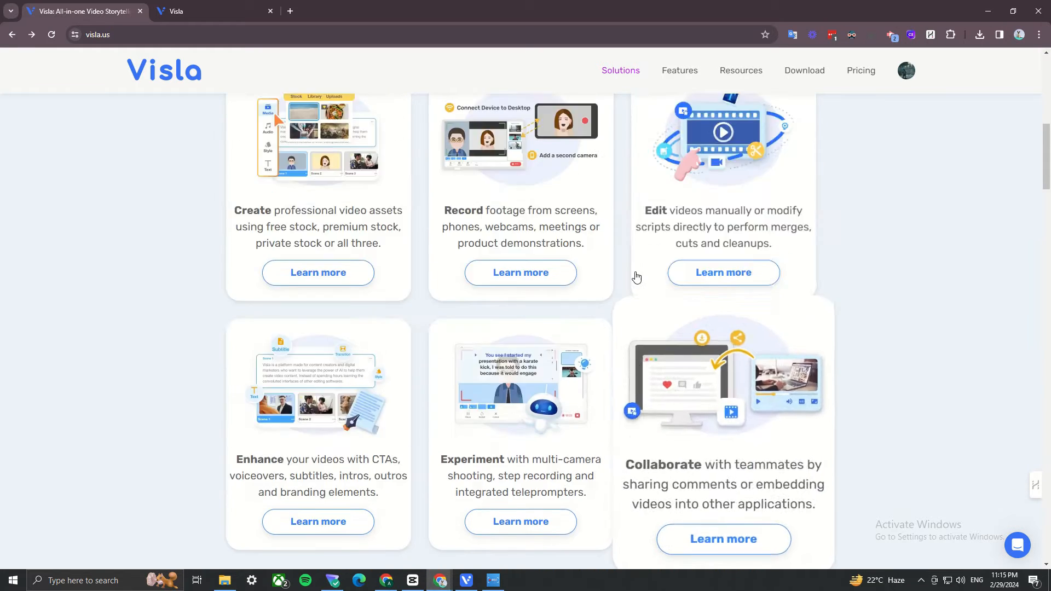
Browse the visla.us homepage and reveal the Solutions feature dropdown
scroll(up, 3)
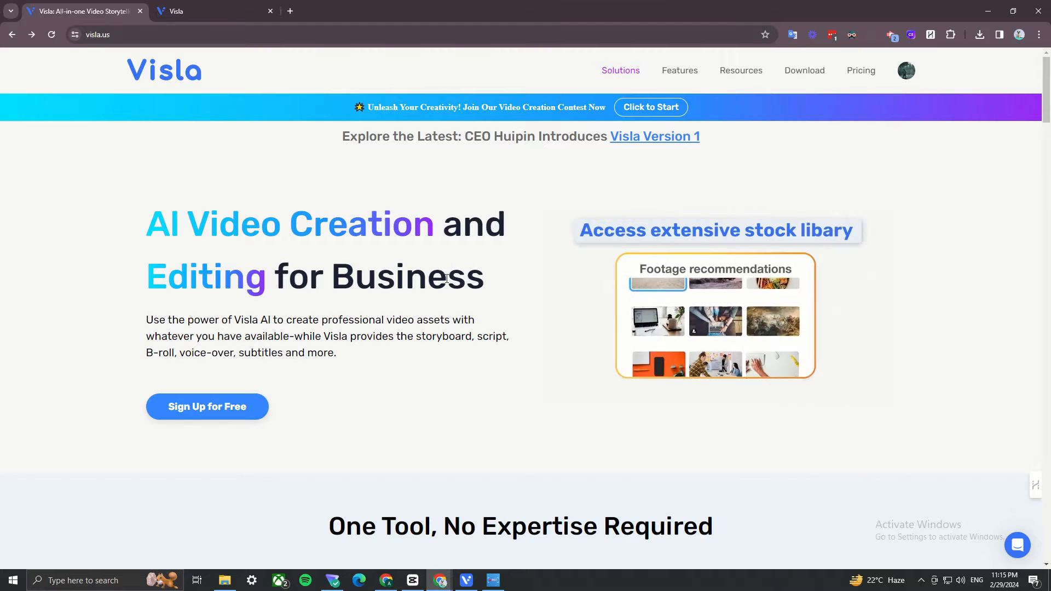
scroll(down, 3)
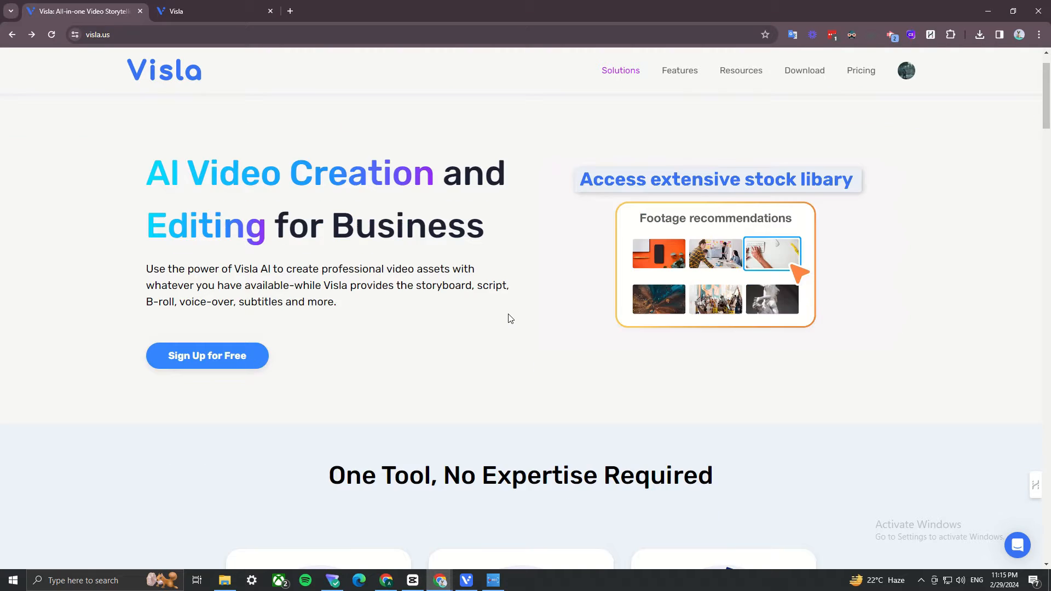
scroll(down, 3)
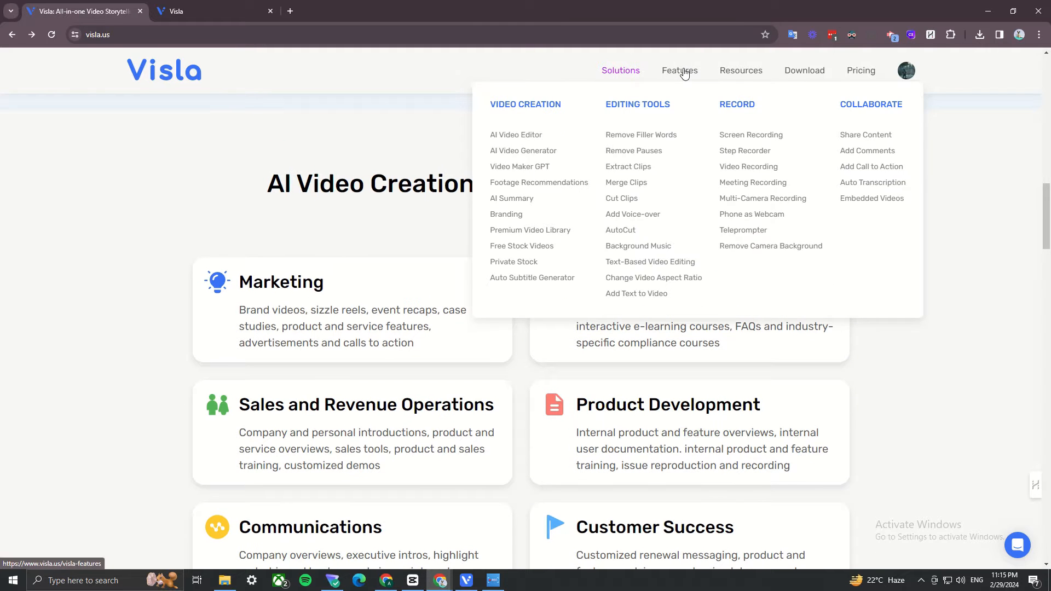
mouse_move(671, 122)
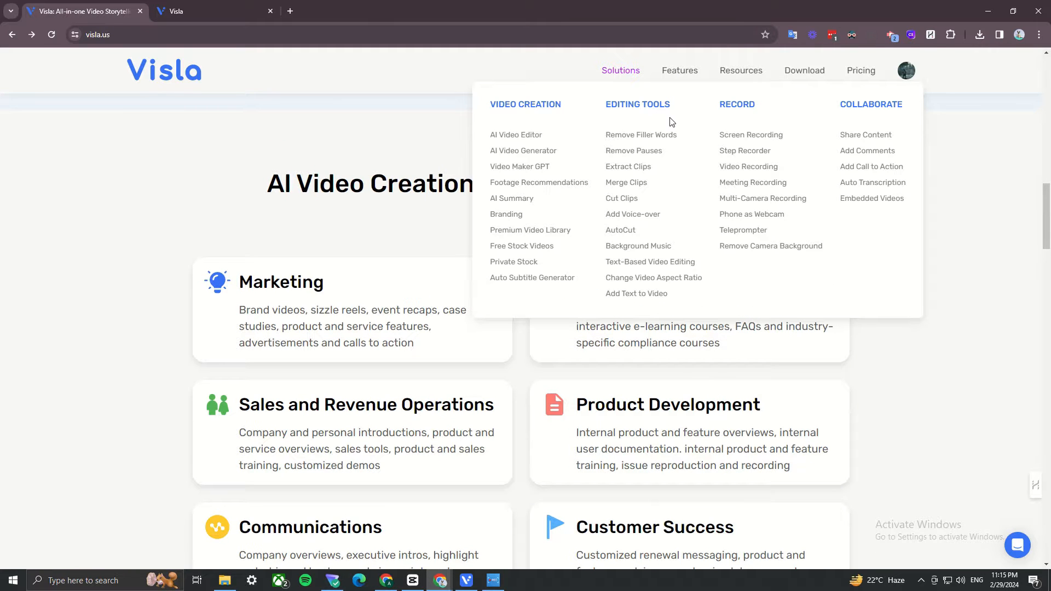
mouse_move(524, 150)
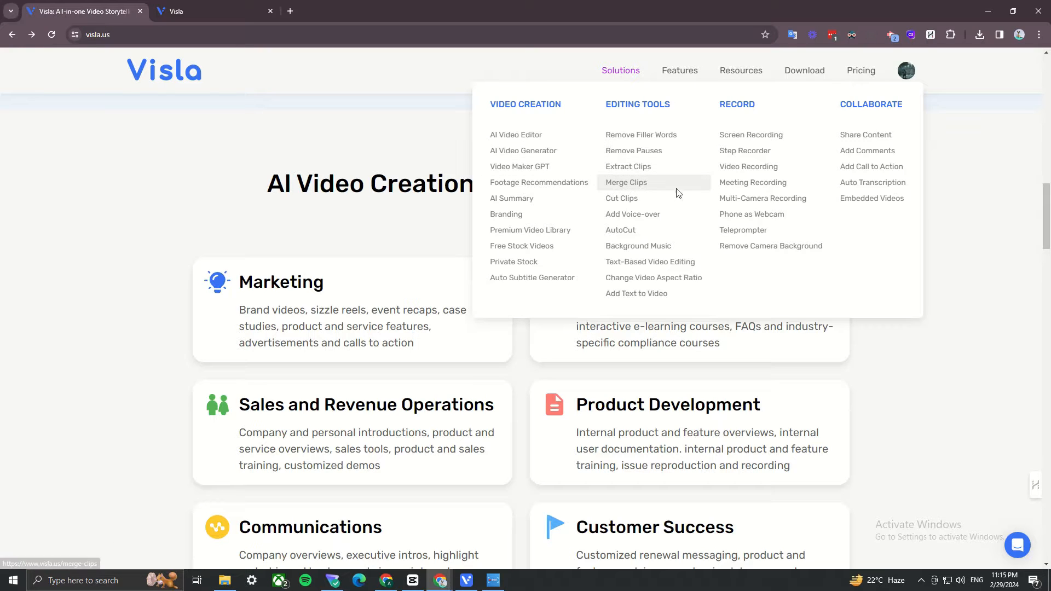
mouse_move(749, 167)
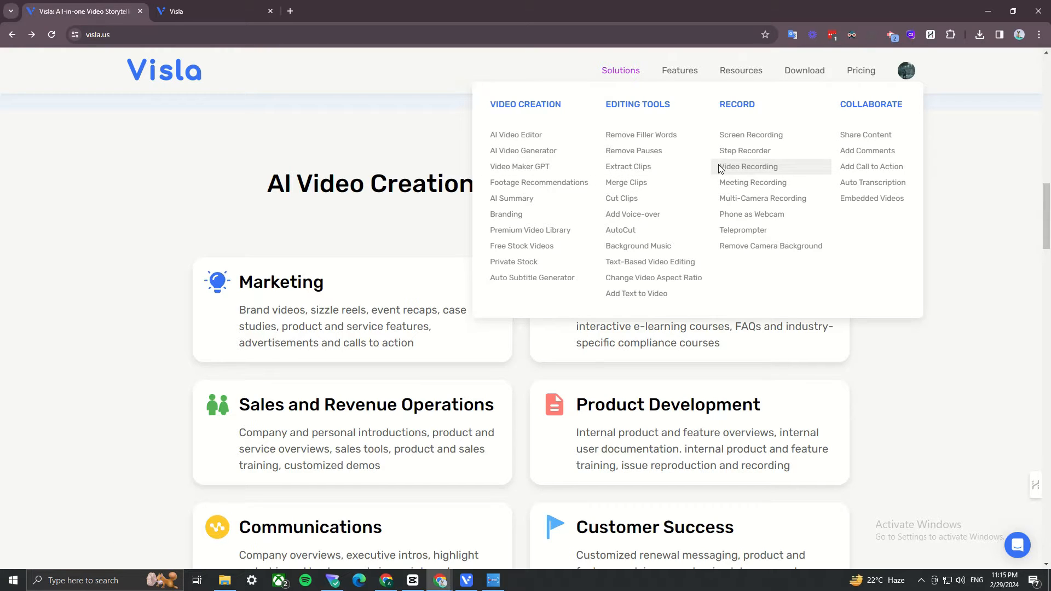
mouse_move(750, 133)
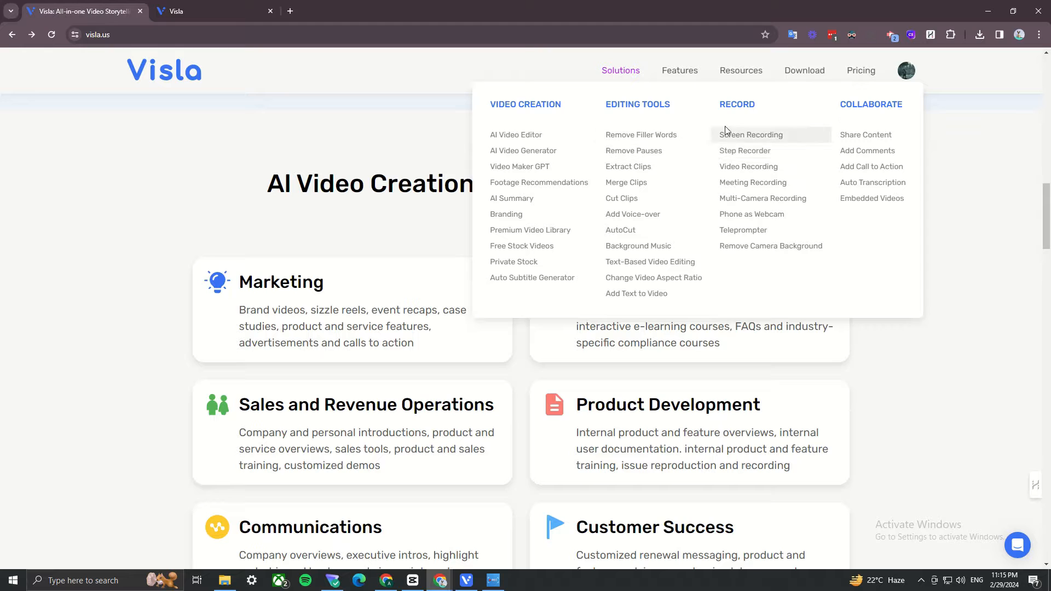
mouse_move(843, 92)
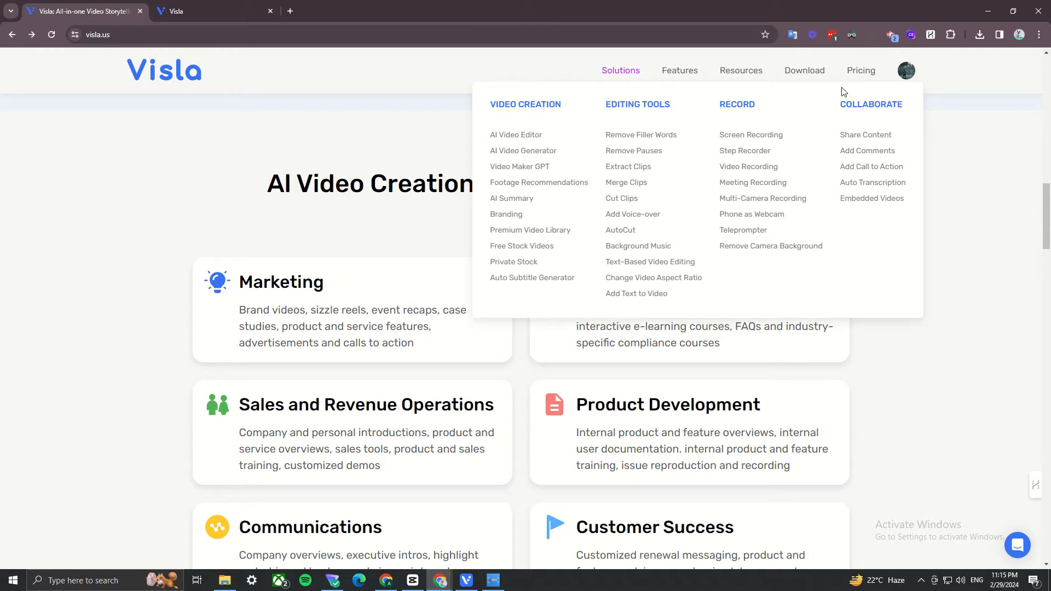
View the Pricing page's Free vs $19/month Premium comparison table
click(861, 70)
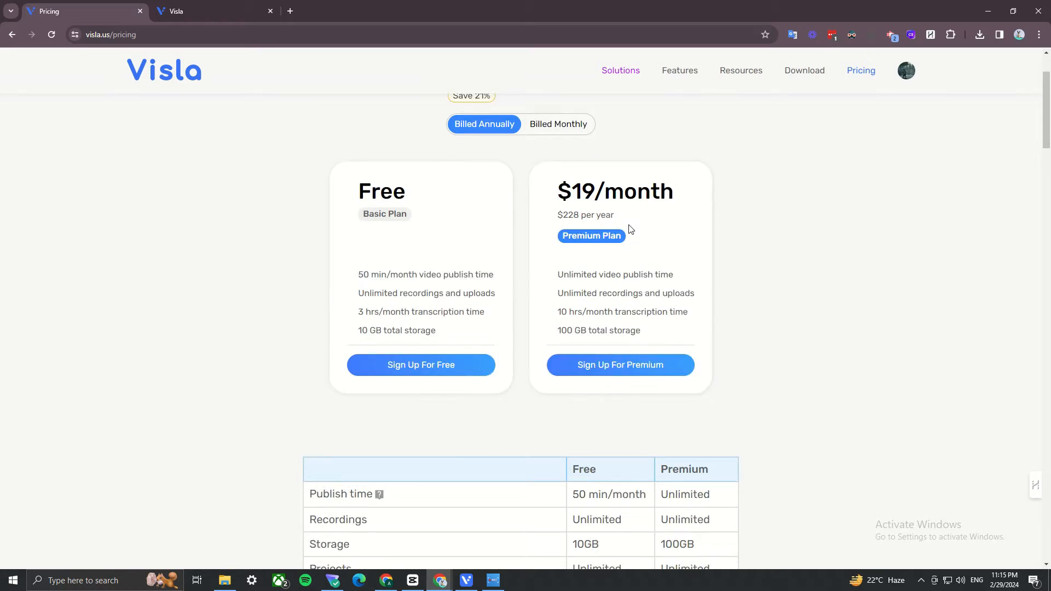
scroll(down, 3)
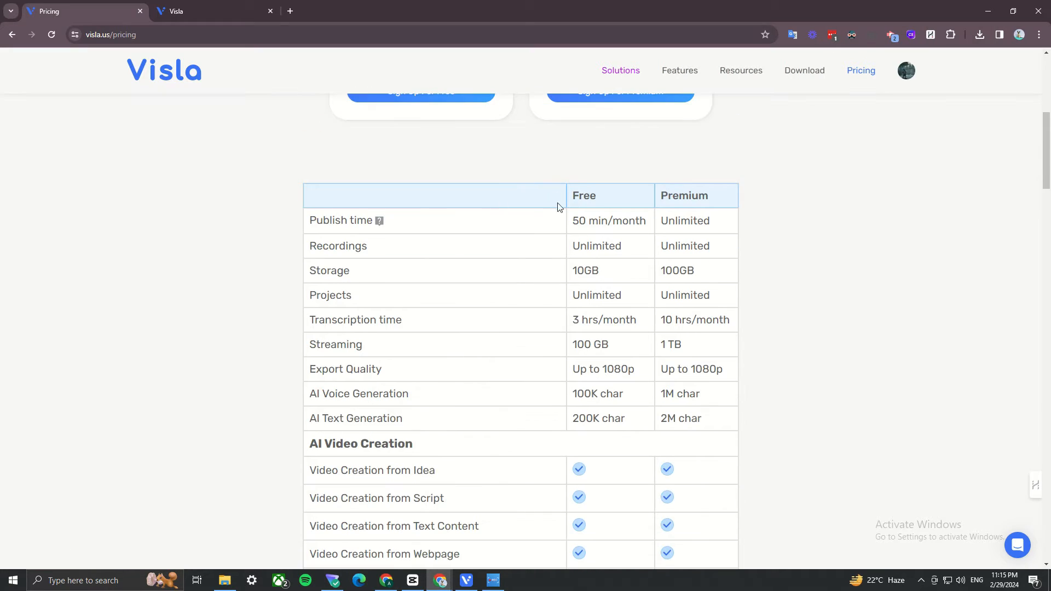
scroll(down, 3)
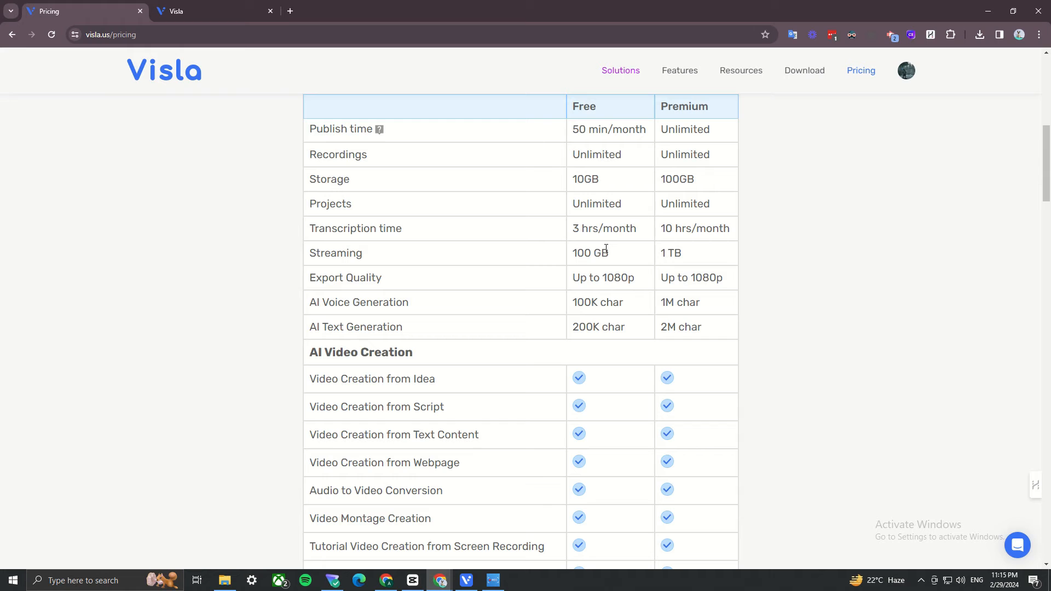
mouse_move(631, 315)
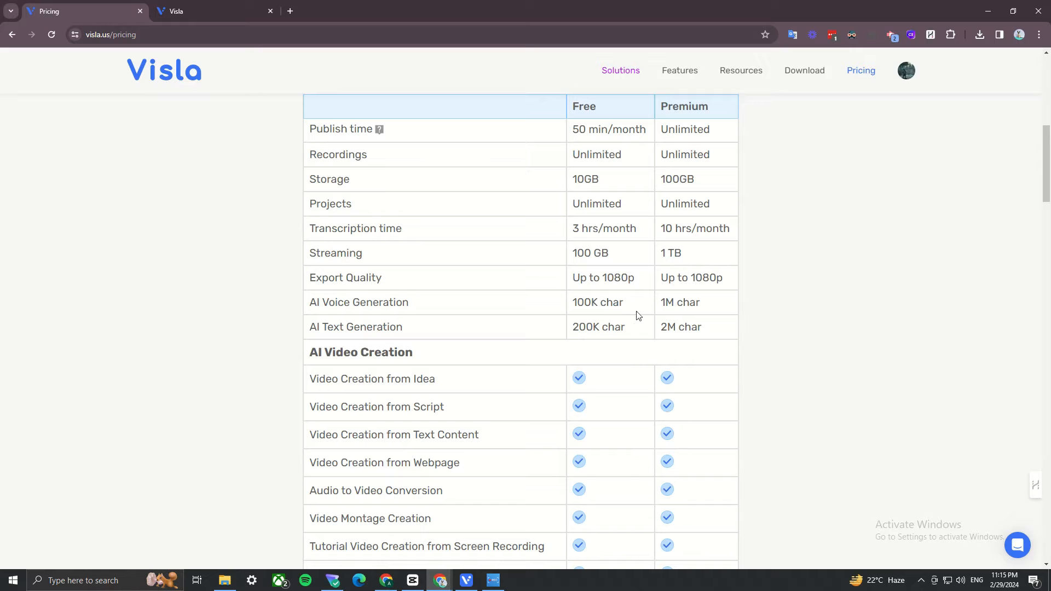
mouse_move(636, 343)
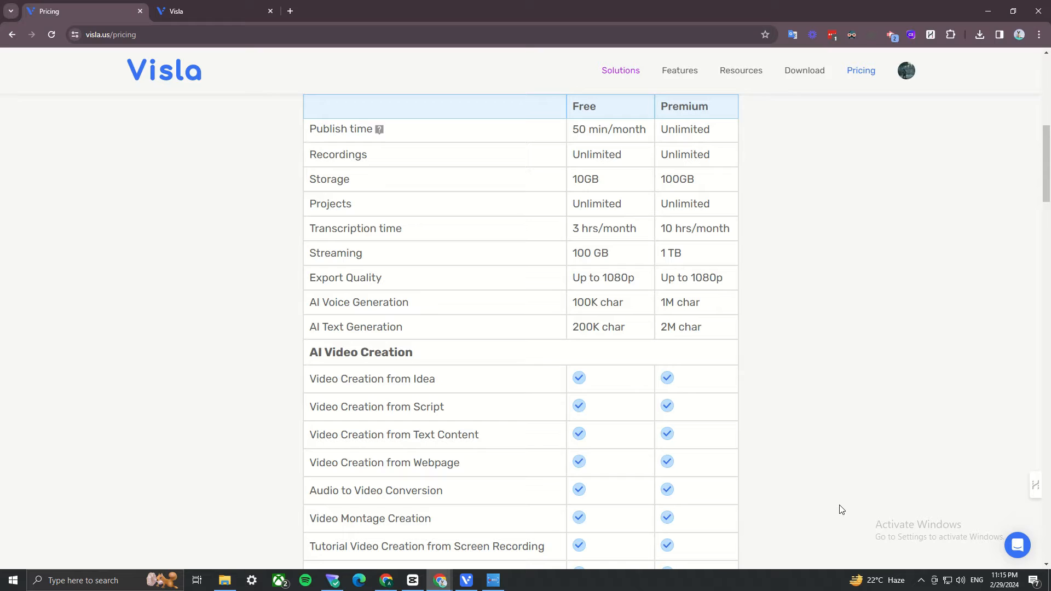
mouse_move(844, 468)
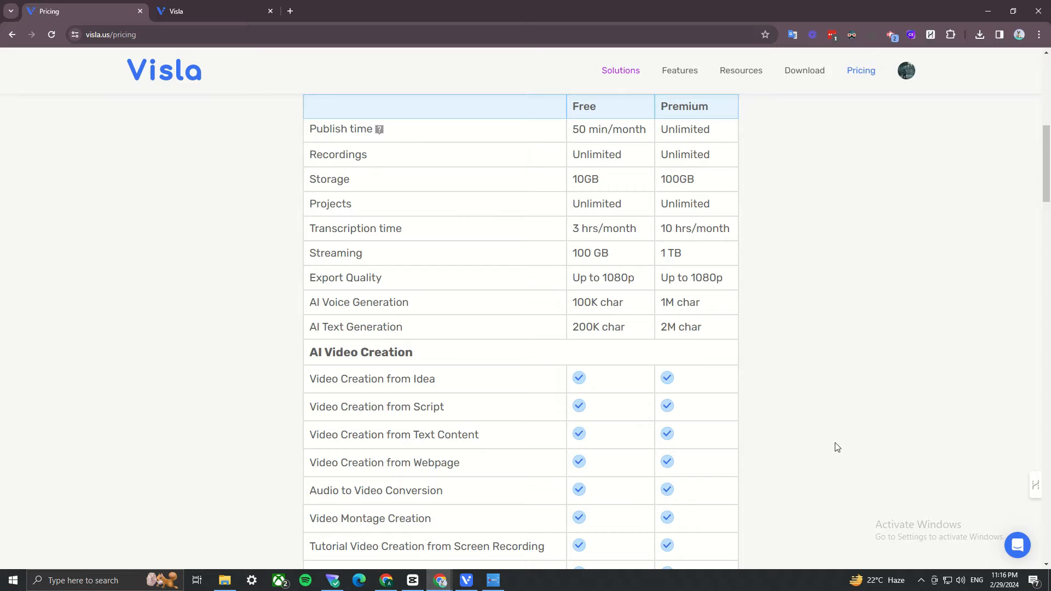
mouse_move(814, 533)
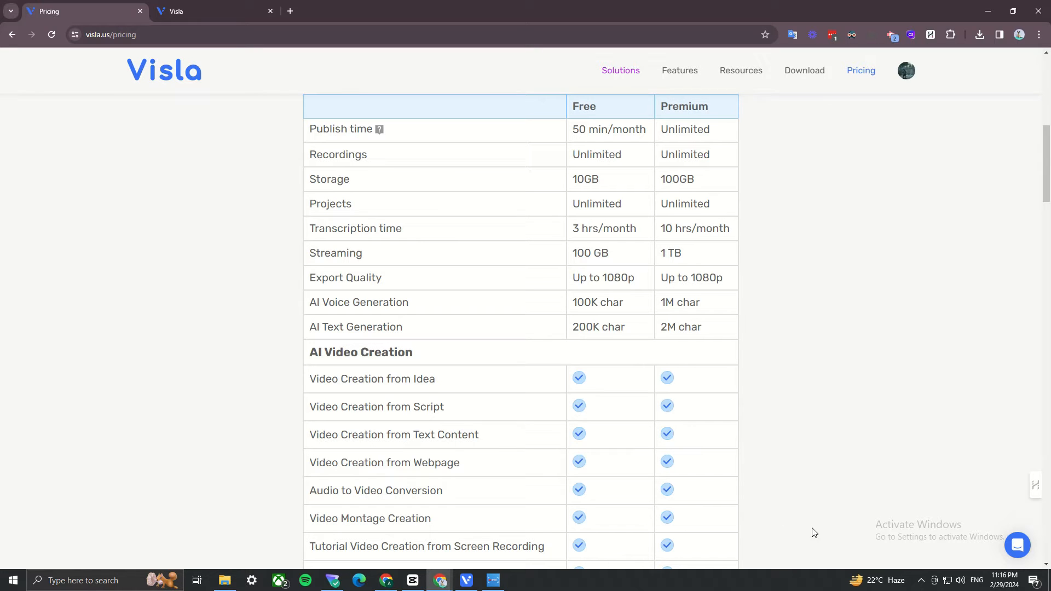
mouse_move(836, 500)
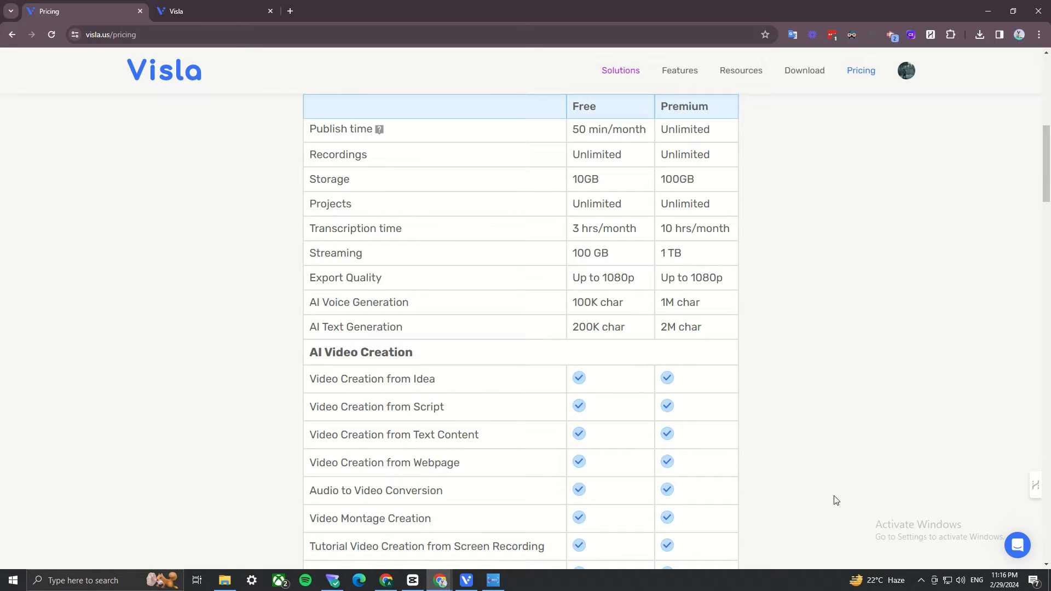
mouse_move(811, 461)
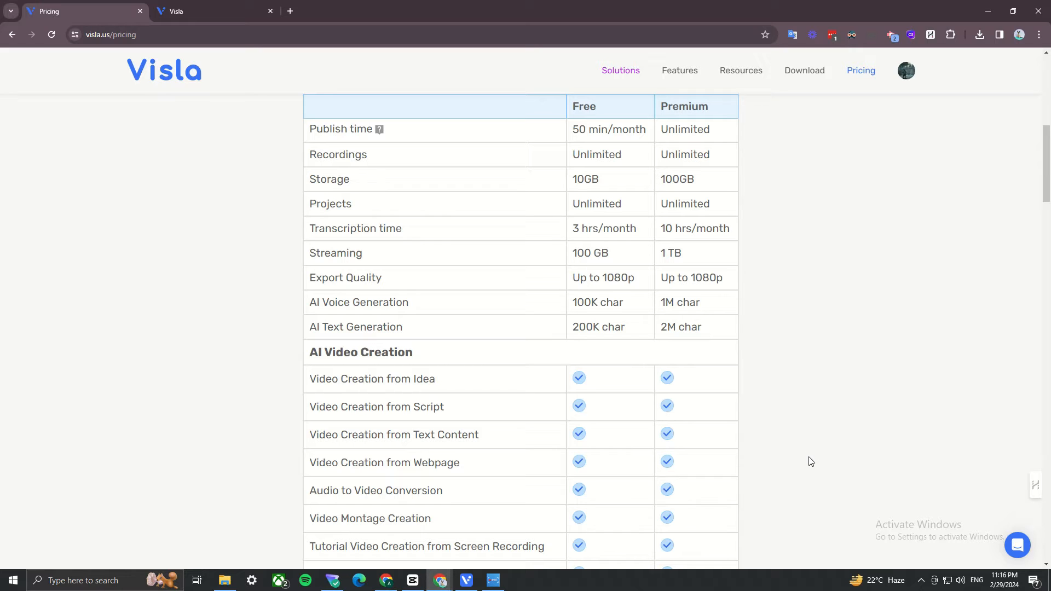
mouse_move(821, 440)
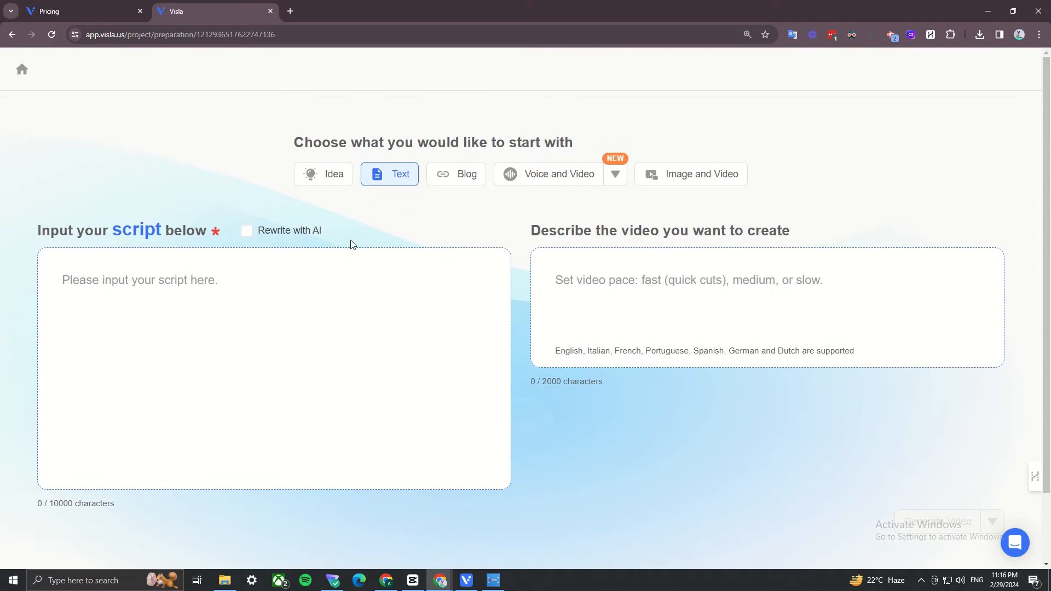
mouse_move(378, 236)
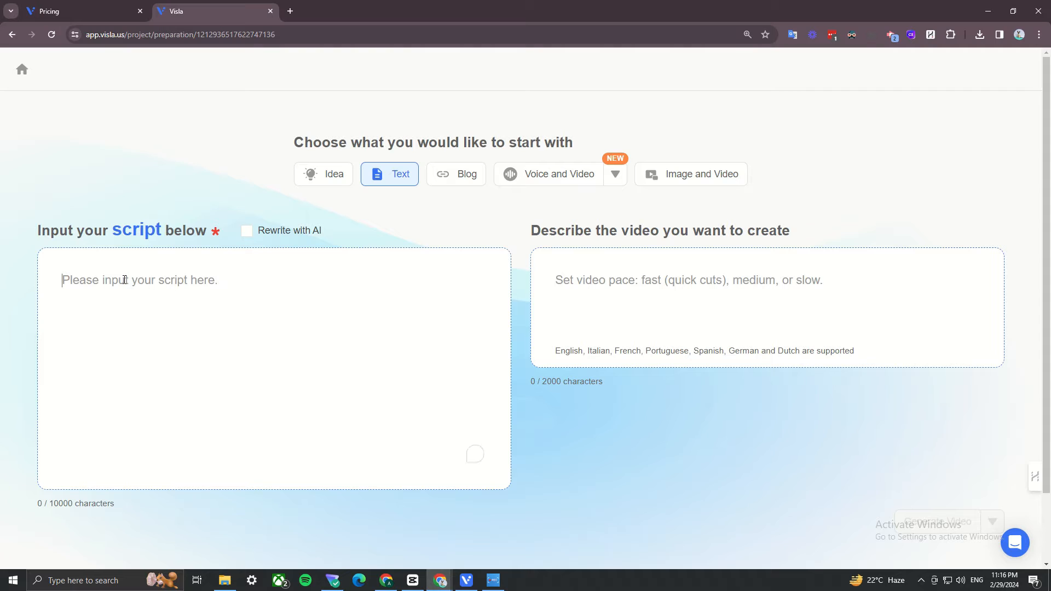
mouse_move(466, 174)
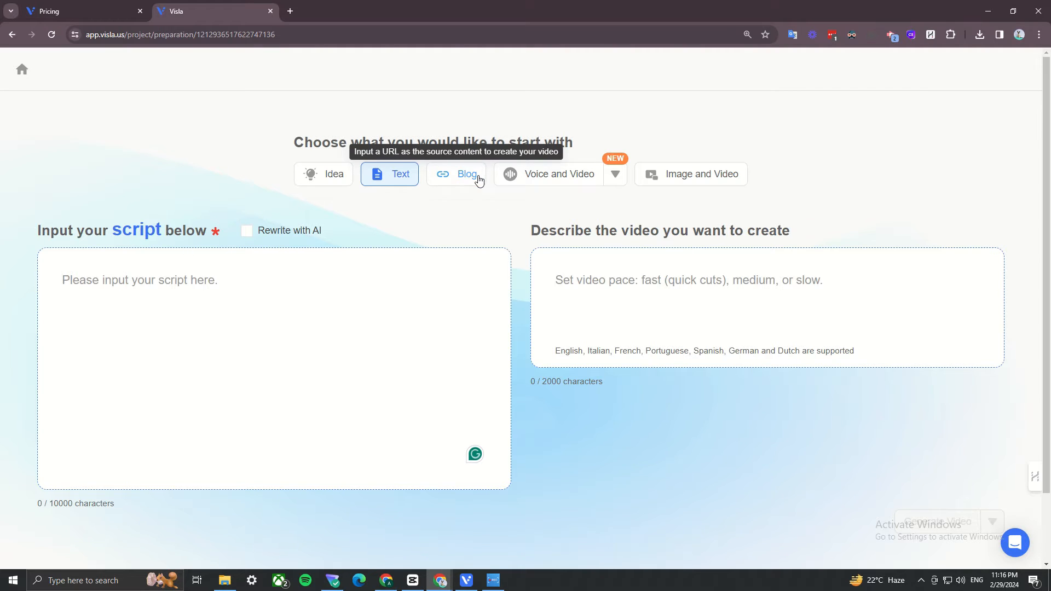
mouse_move(468, 194)
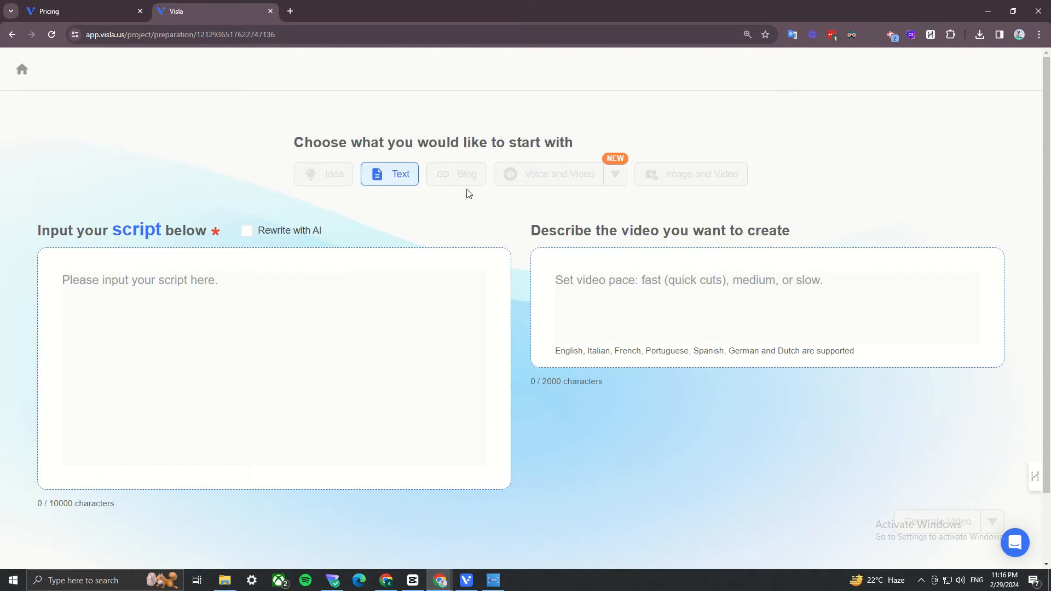
Choose Blog as the video source and focus the blog URL field
click(456, 174)
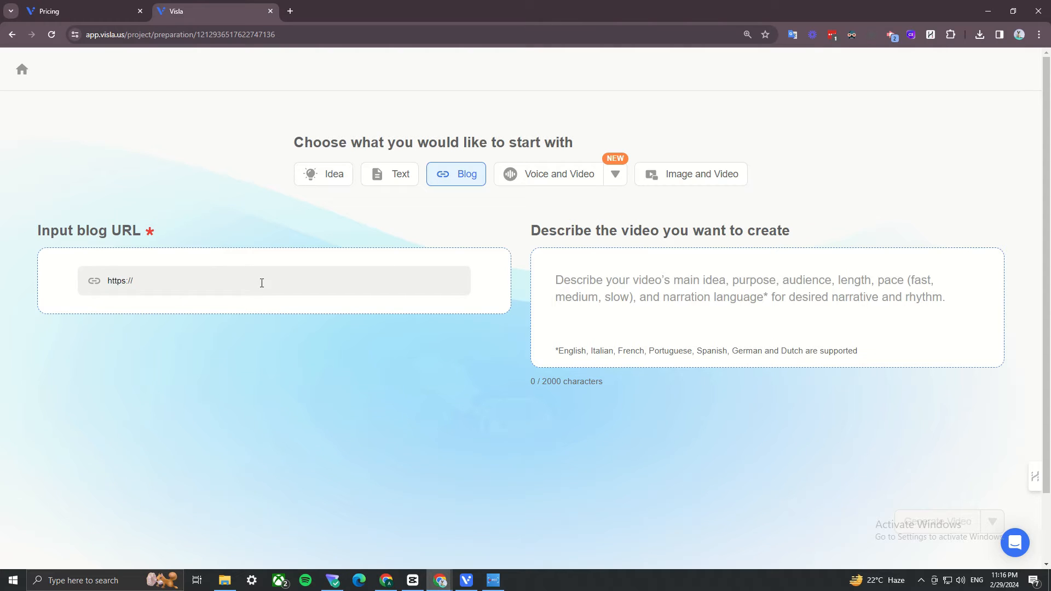
mouse_move(592, 236)
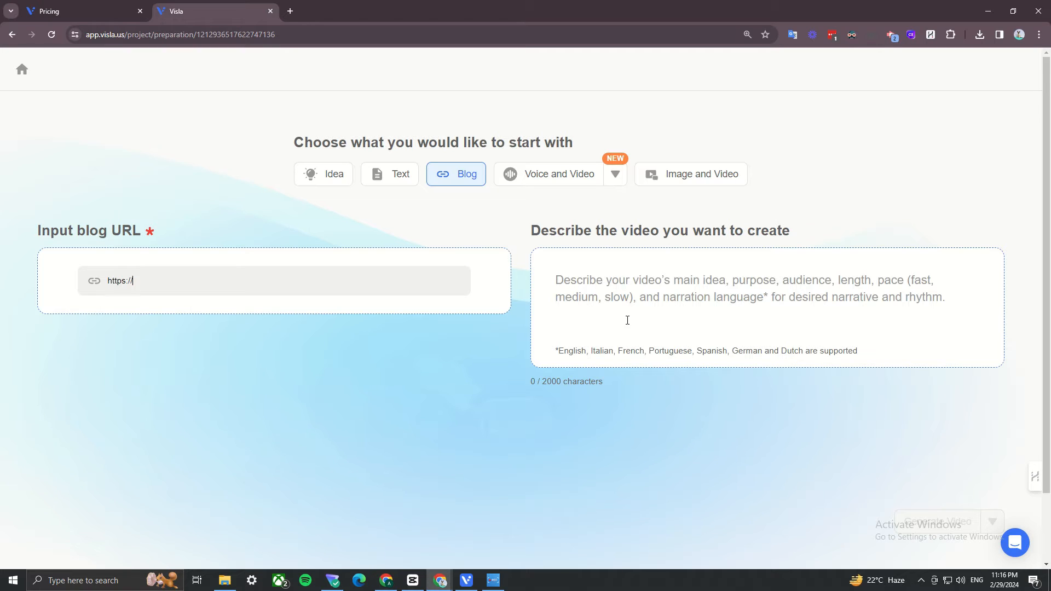
mouse_move(787, 305)
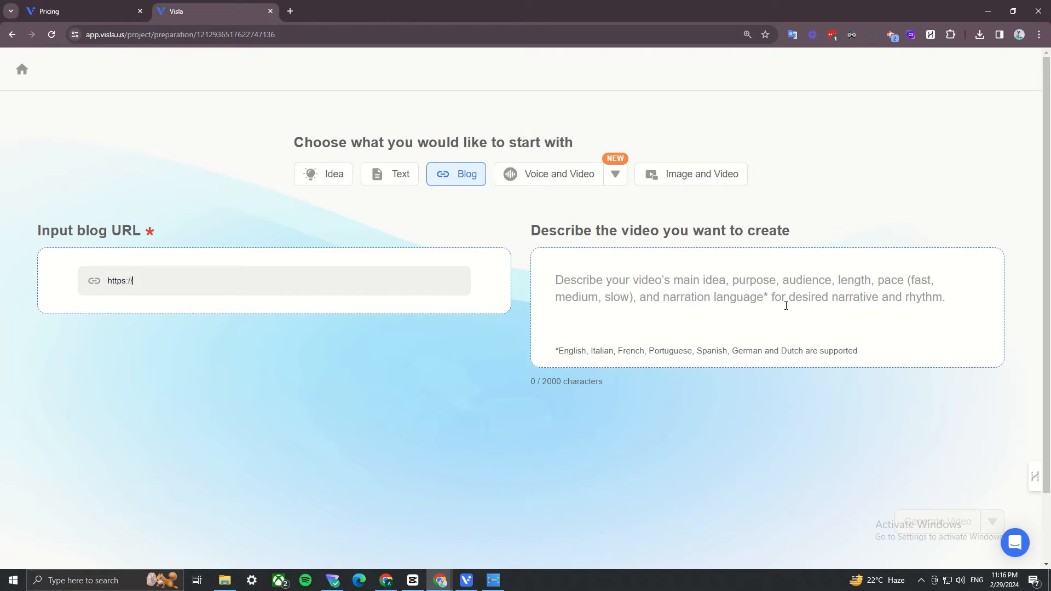
mouse_move(730, 292)
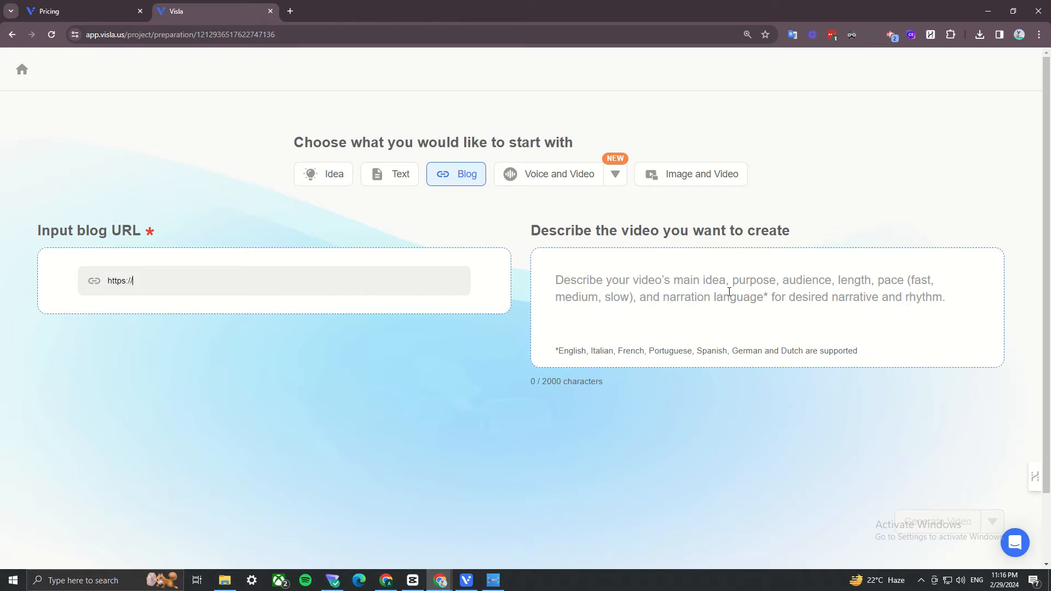
mouse_move(760, 319)
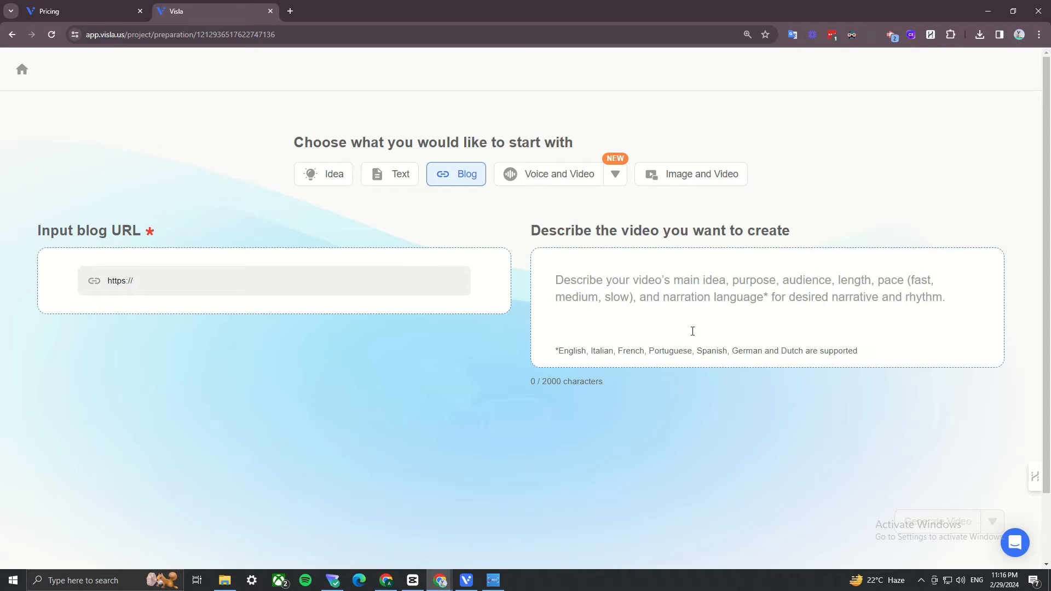
click(269, 281)
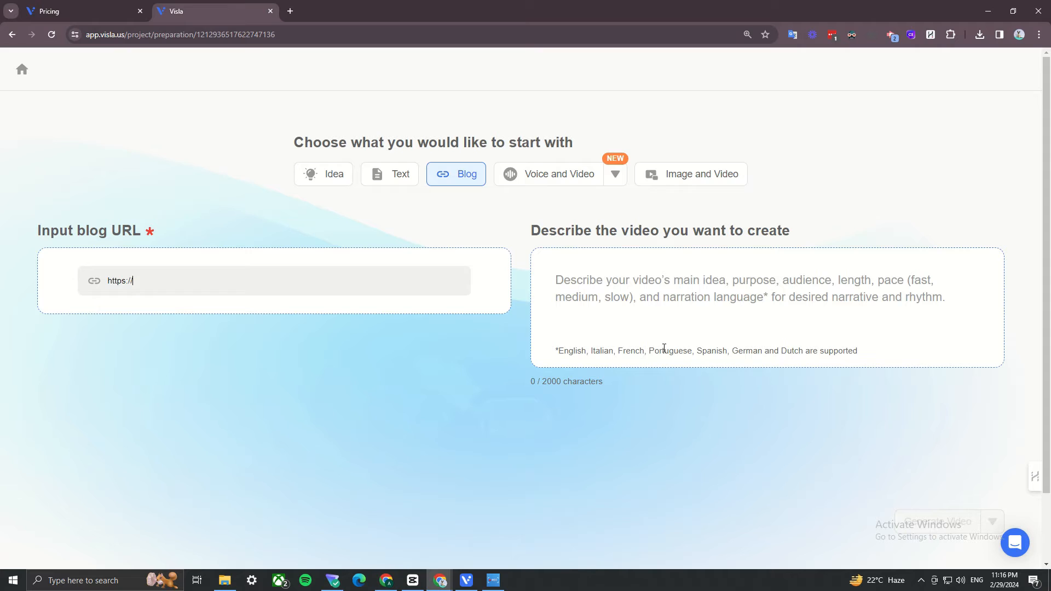
mouse_move(580, 404)
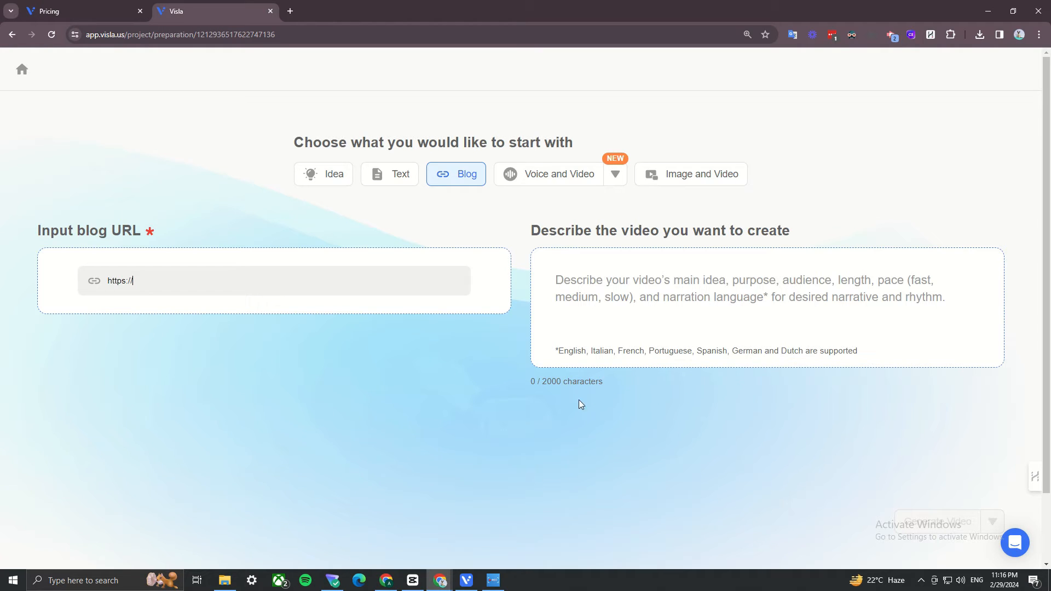
mouse_move(468, 482)
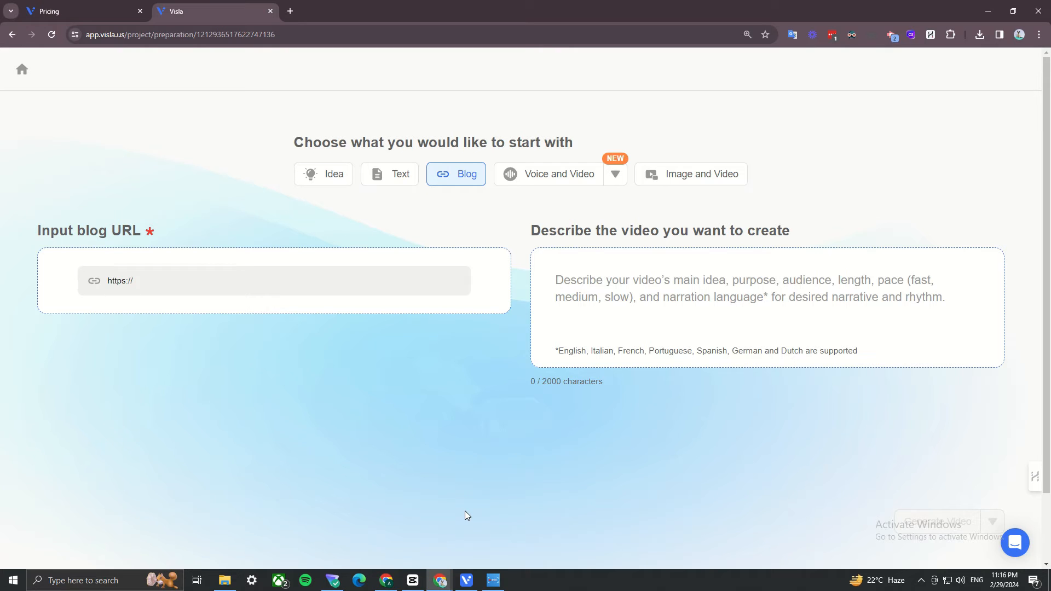
mouse_move(560, 174)
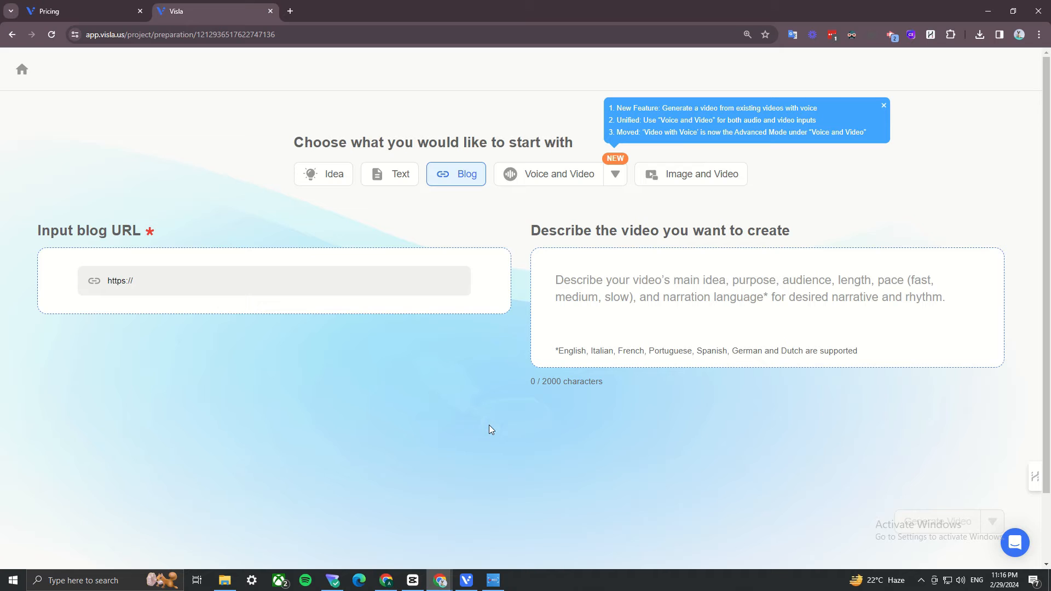
mouse_move(485, 543)
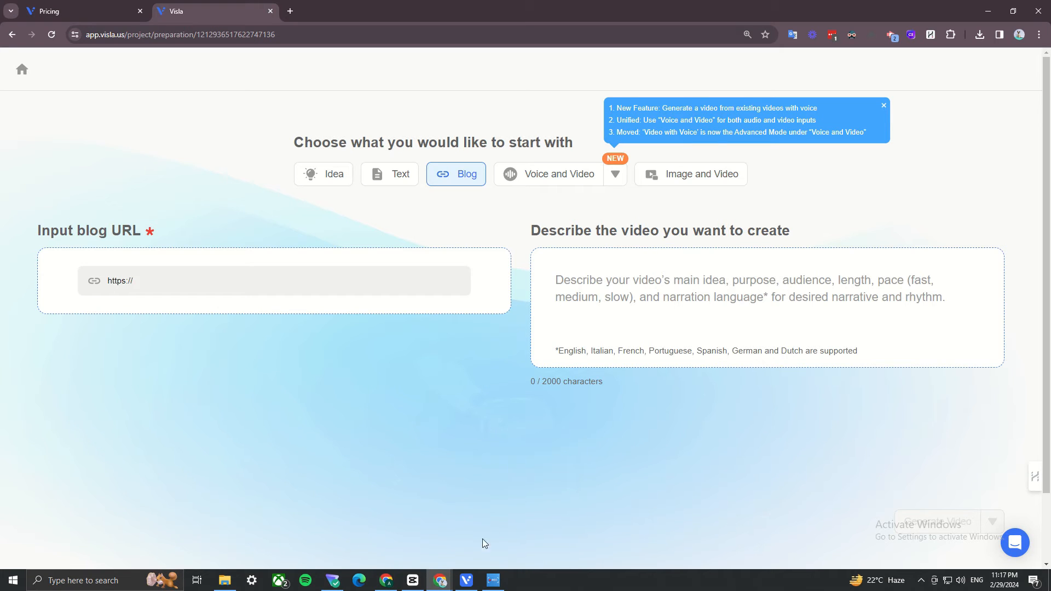
Launch the Visla desktop app from the taskbar to its Home window
click(466, 581)
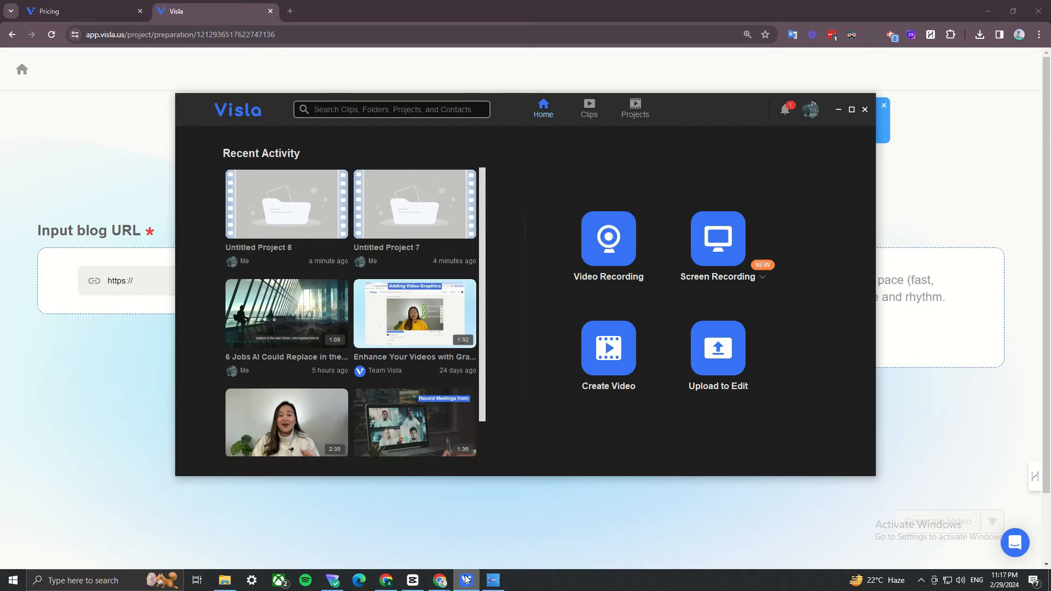
mouse_move(746, 399)
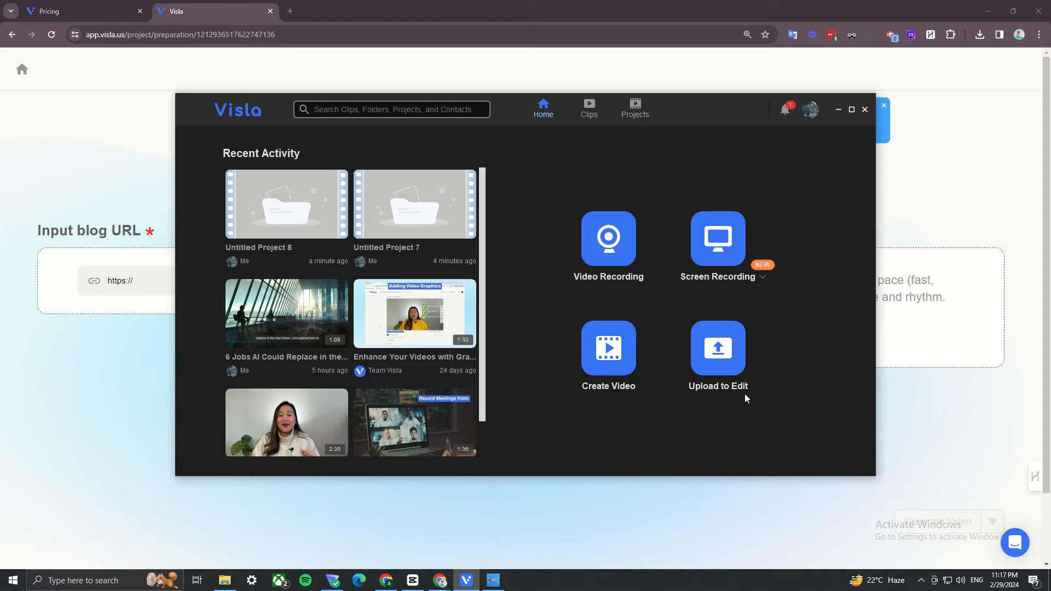
mouse_move(758, 319)
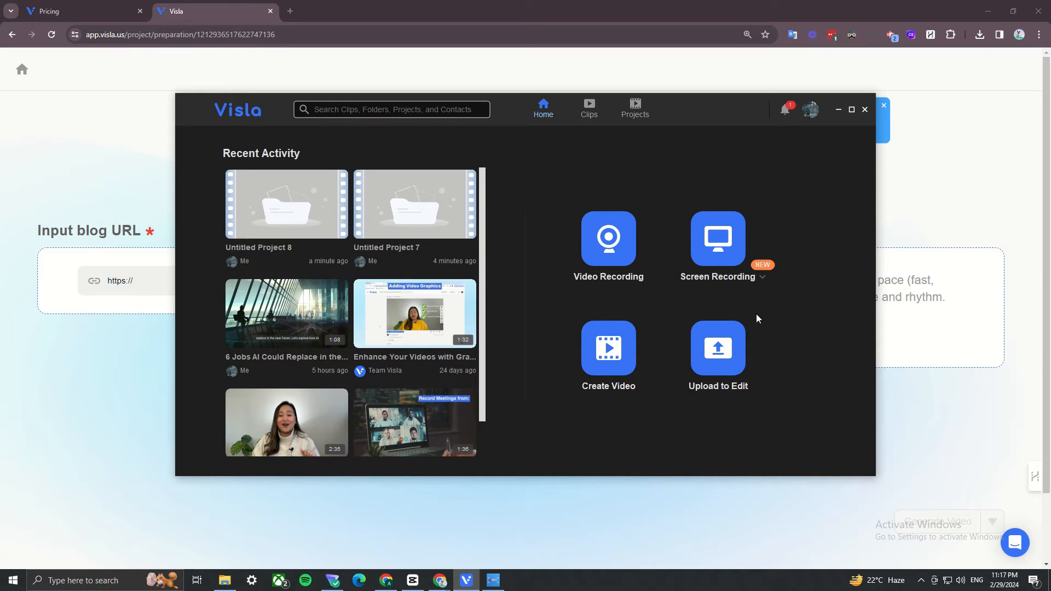
mouse_move(778, 319)
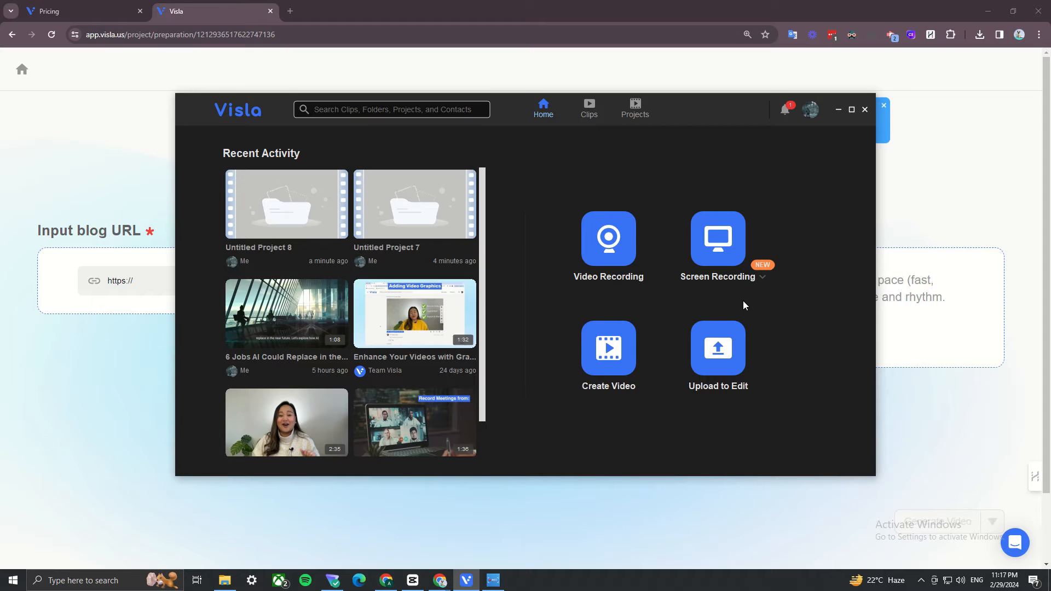
mouse_move(724, 300)
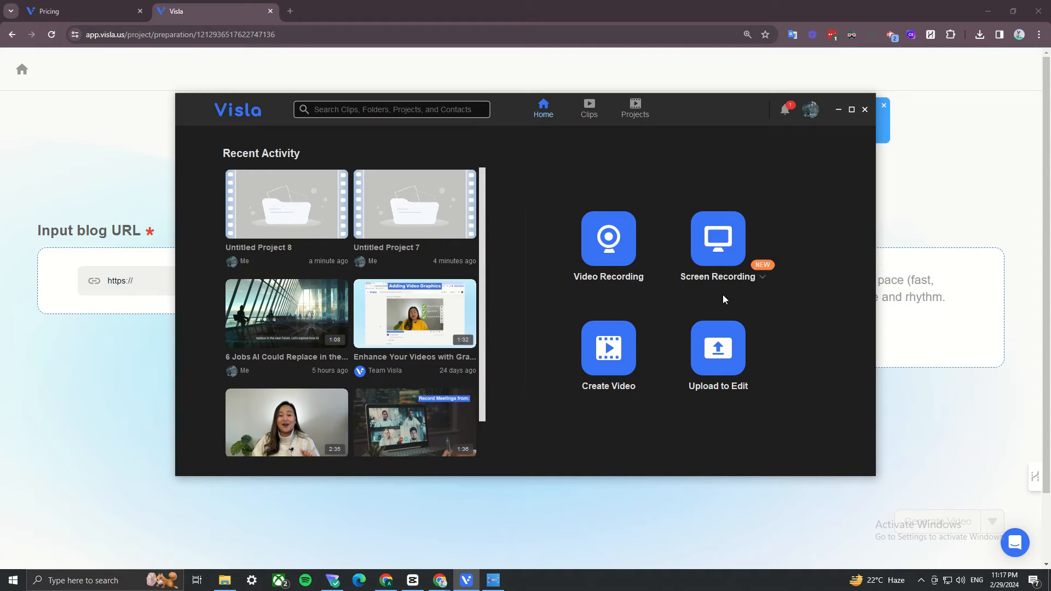
mouse_move(717, 297)
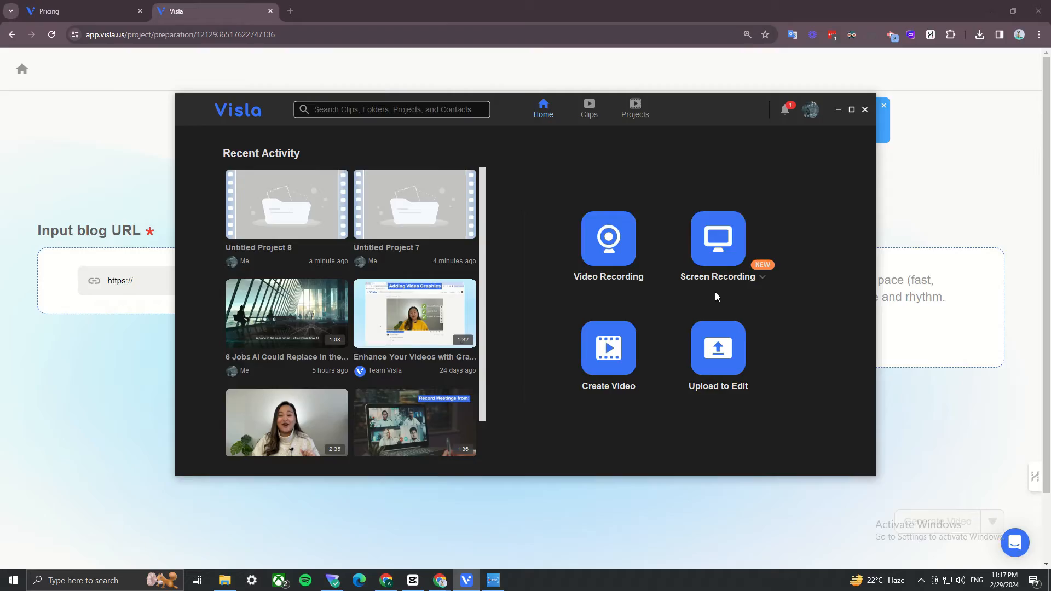